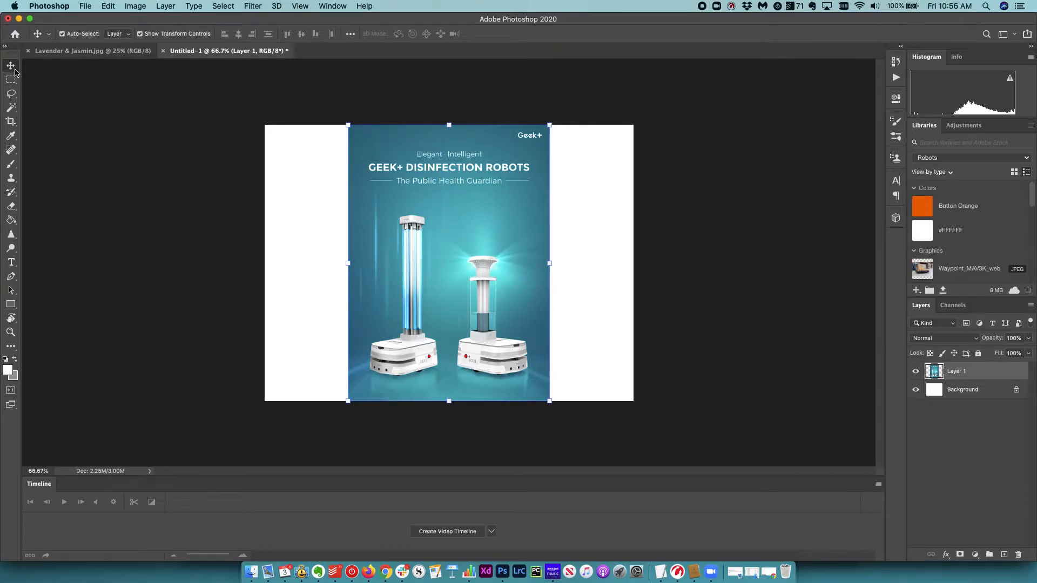
# Clear the layer selection, reselect Layer 1, and switch to the Rectangular Marquee tool.
pyautogui.click(223, 6)
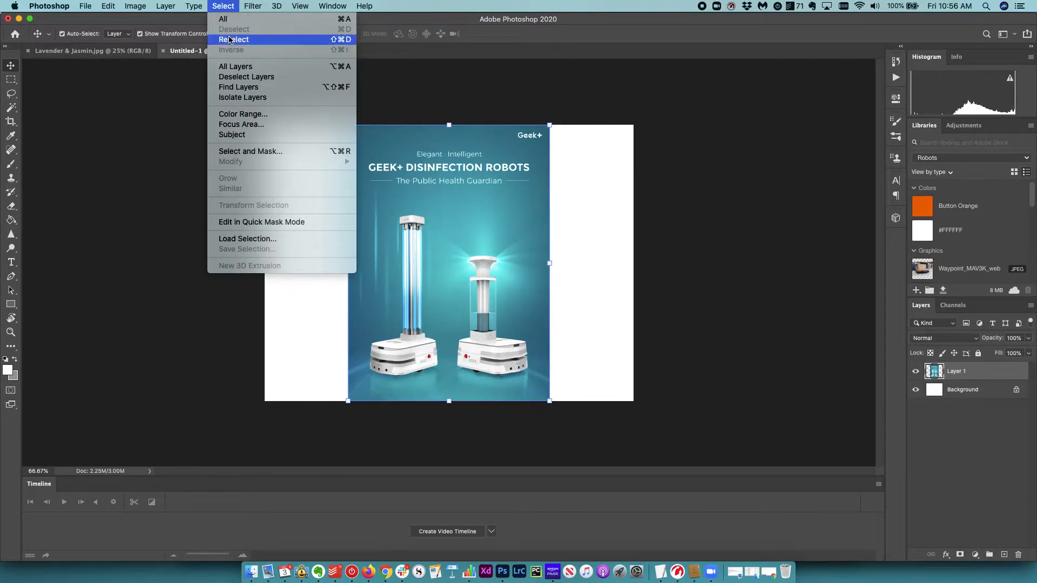
pyautogui.click(234, 38)
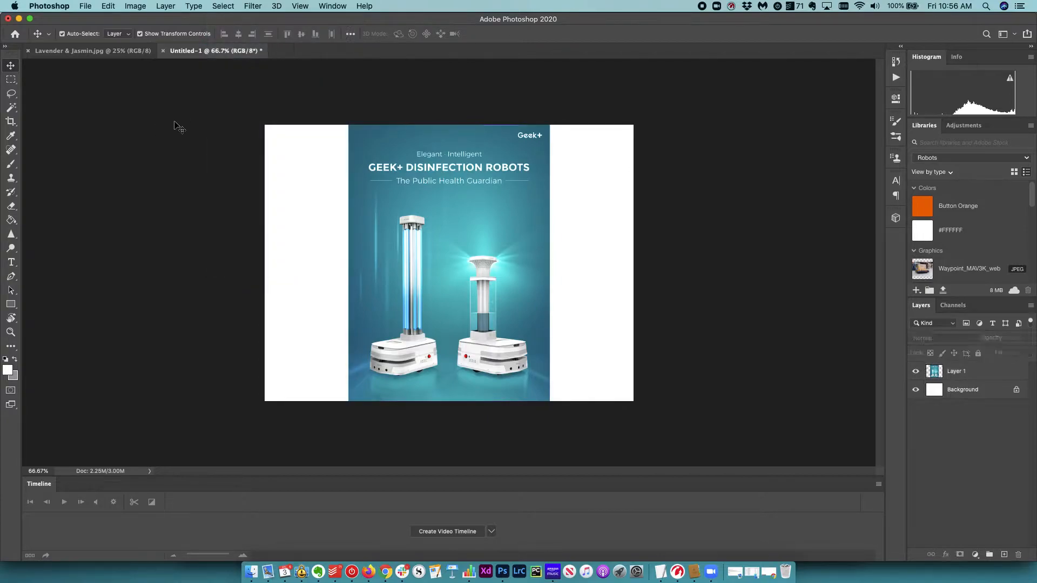
pyautogui.click(956, 371)
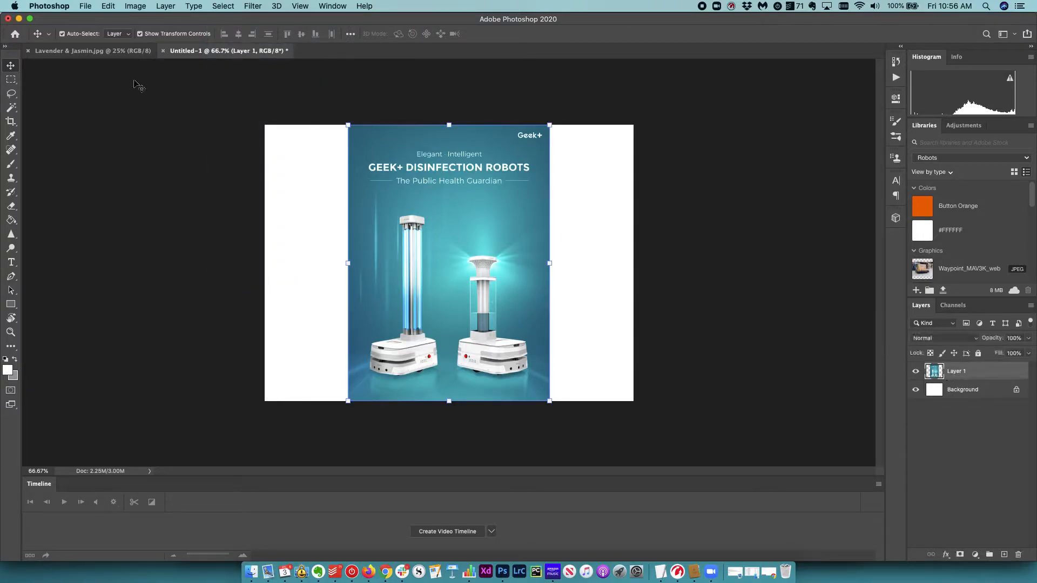
pyautogui.click(10, 79)
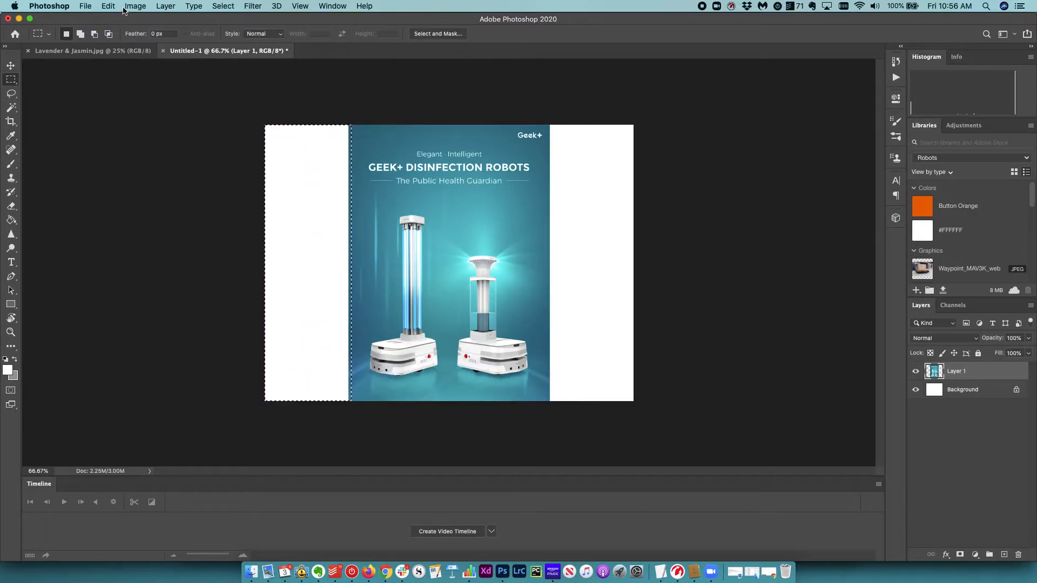
# Content-aware fill the left white margin, then deselect and marquee-select the right margin.
pyautogui.click(169, 6)
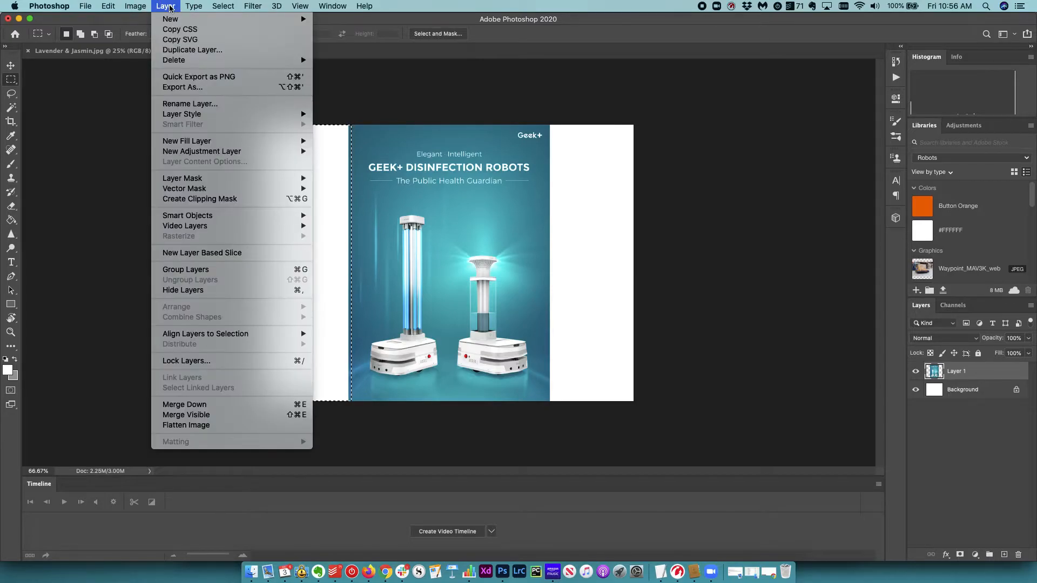
pyautogui.click(142, 6)
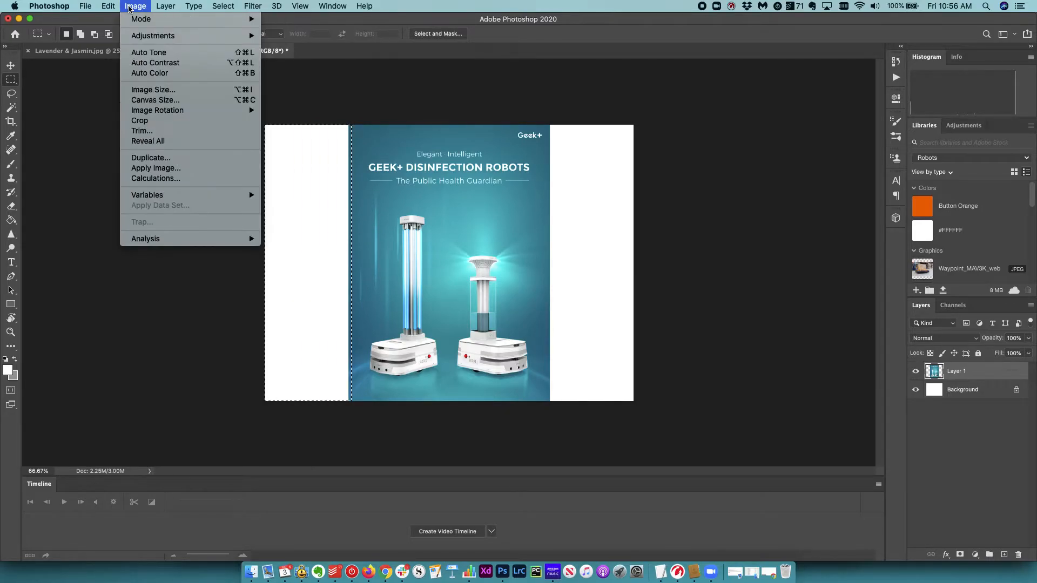
pyautogui.click(108, 6)
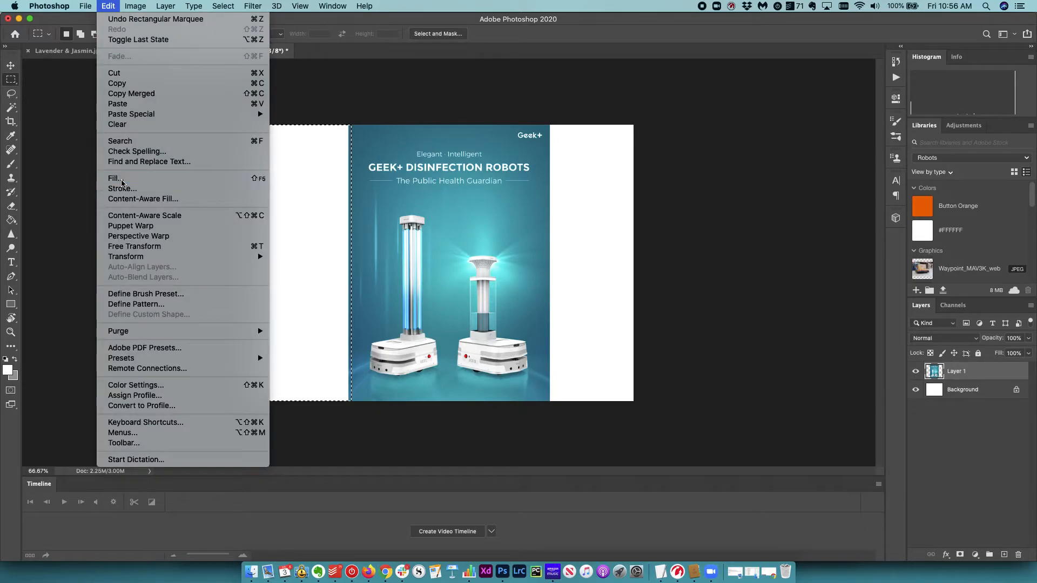
pyautogui.click(114, 178)
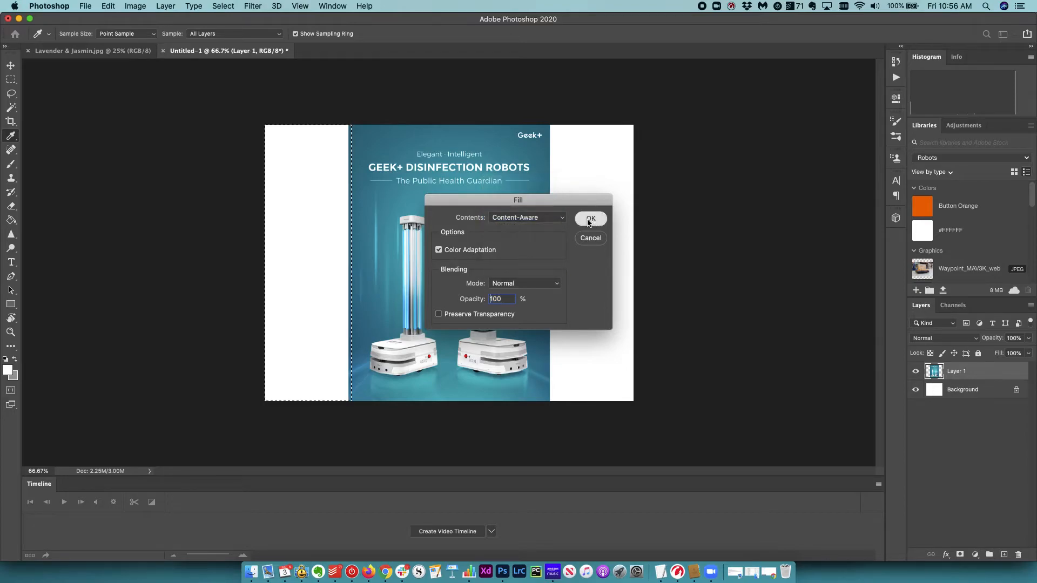
pyautogui.click(590, 219)
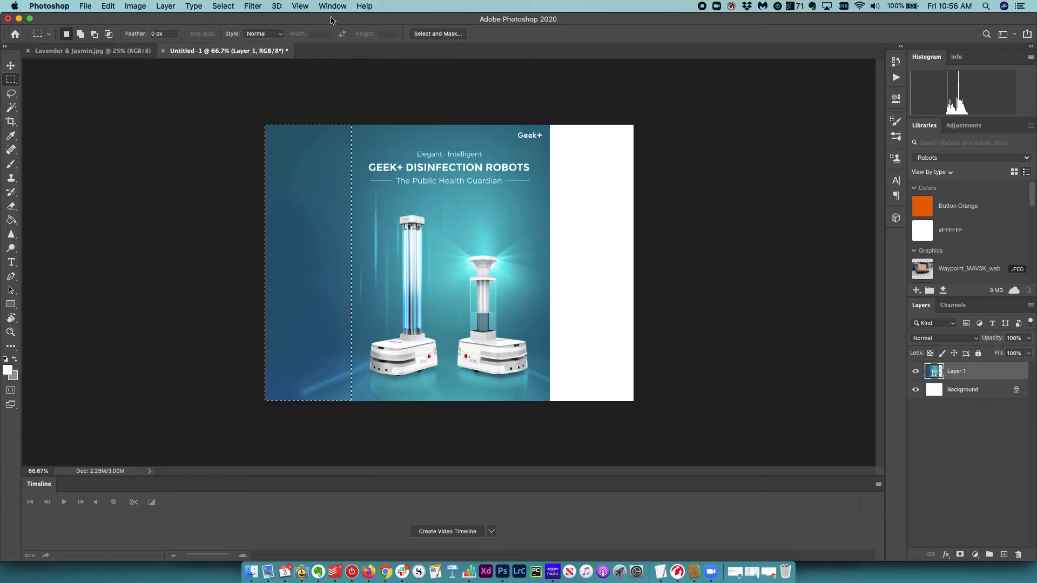
pyautogui.click(223, 6)
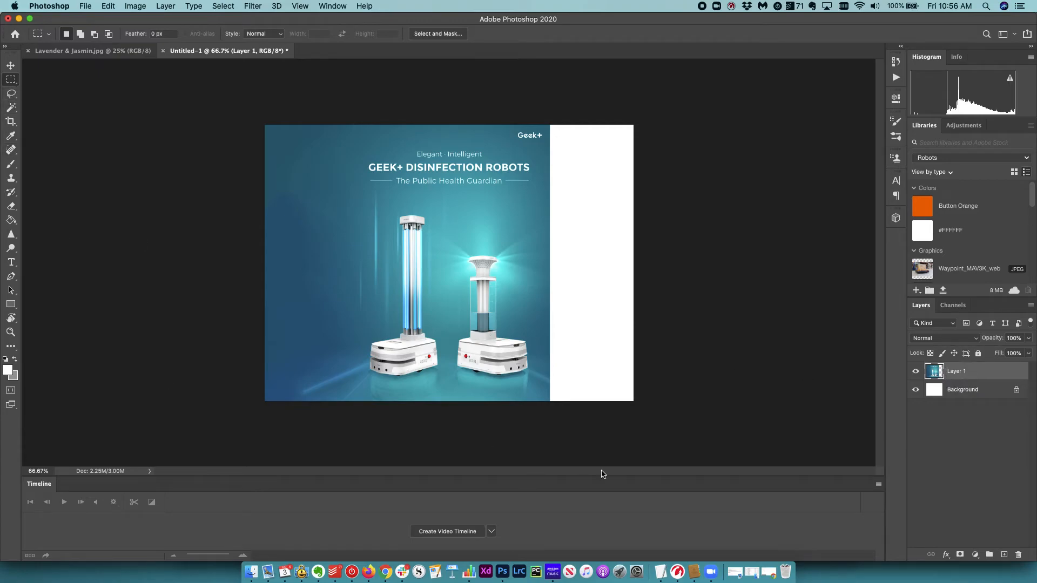
pyautogui.moveTo(549, 298); pyautogui.dragTo(589, 402)
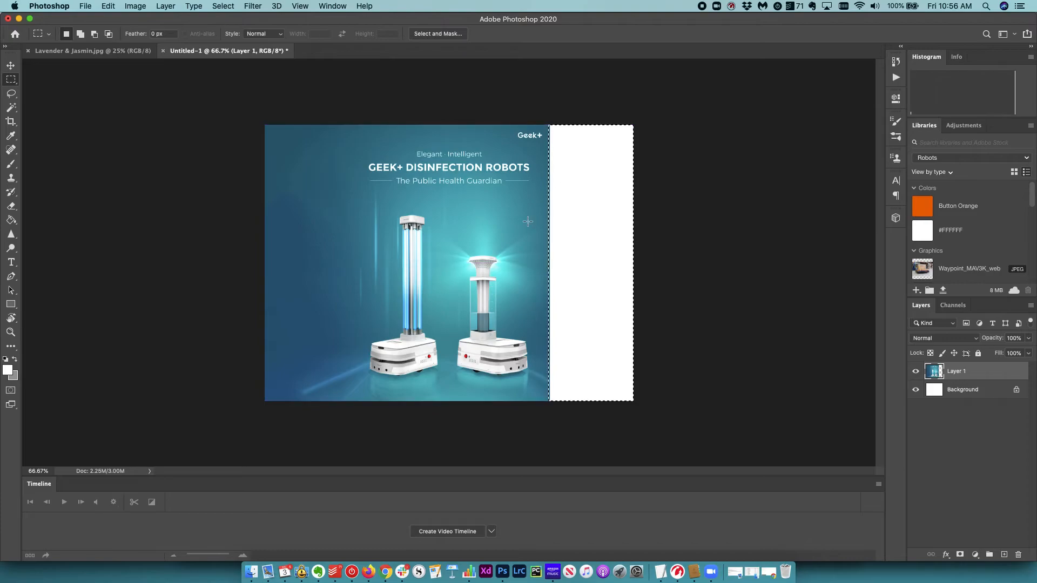
# Fill the selected right margin using Content-Aware contents, then deselect.
pyautogui.click(108, 6)
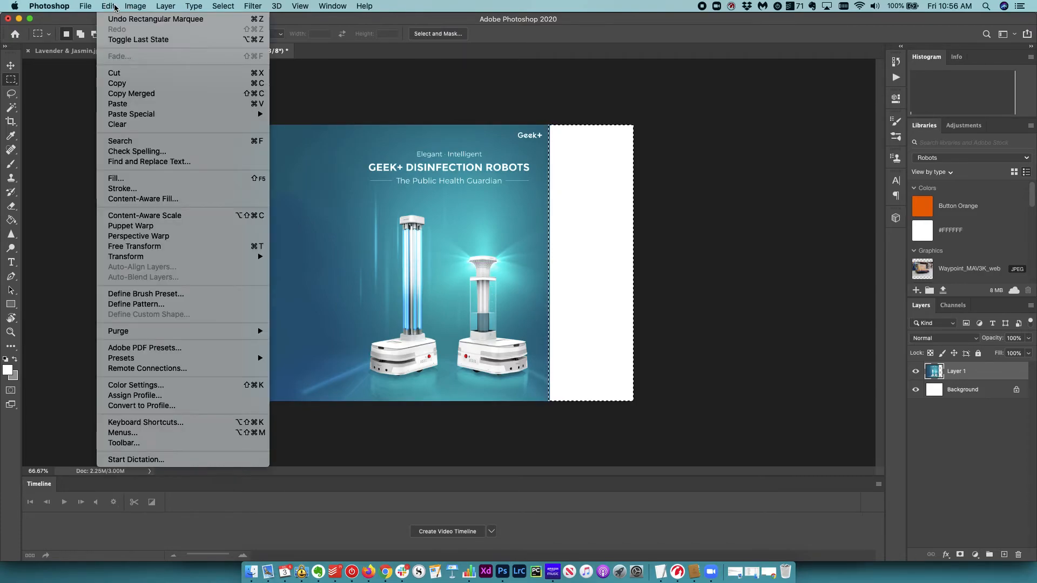
pyautogui.click(115, 179)
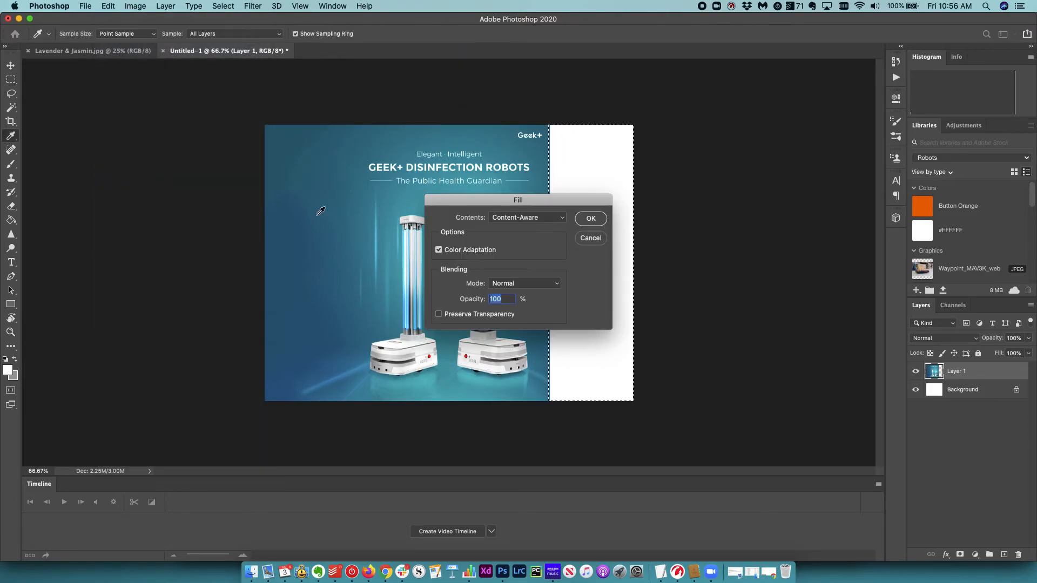
pyautogui.click(591, 218)
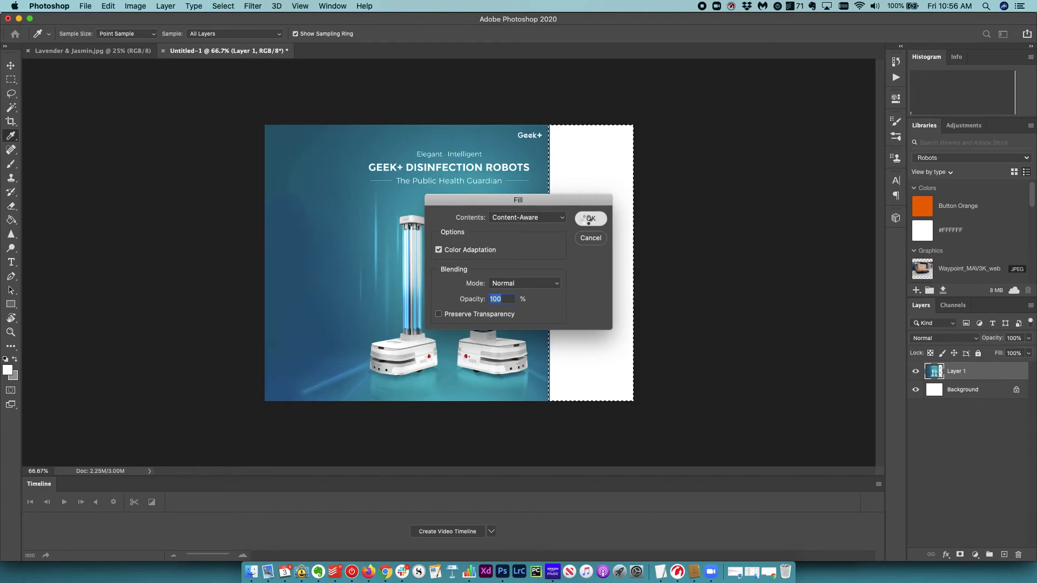
pyautogui.click(590, 218)
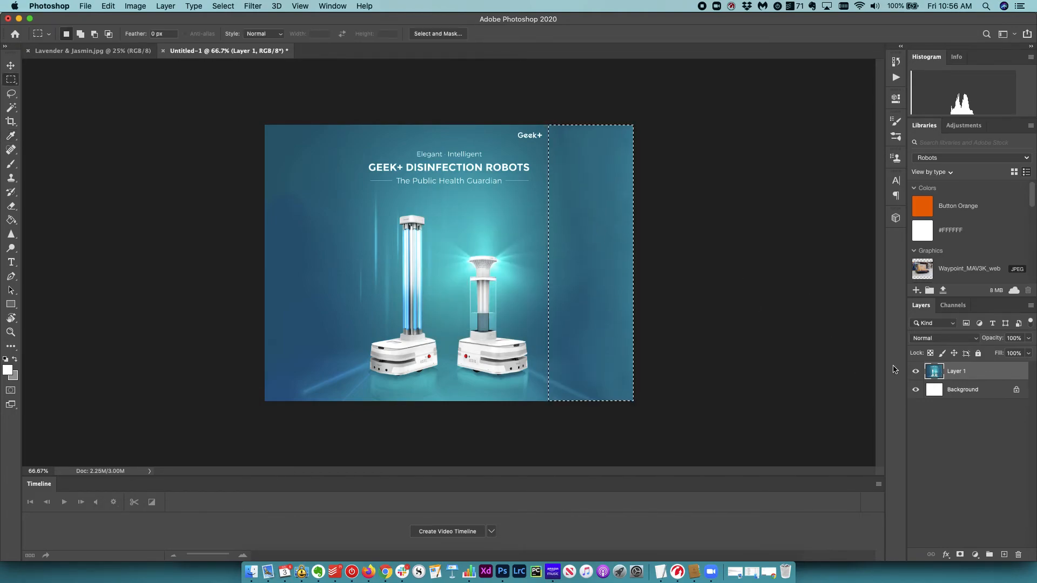
pyautogui.click(223, 6)
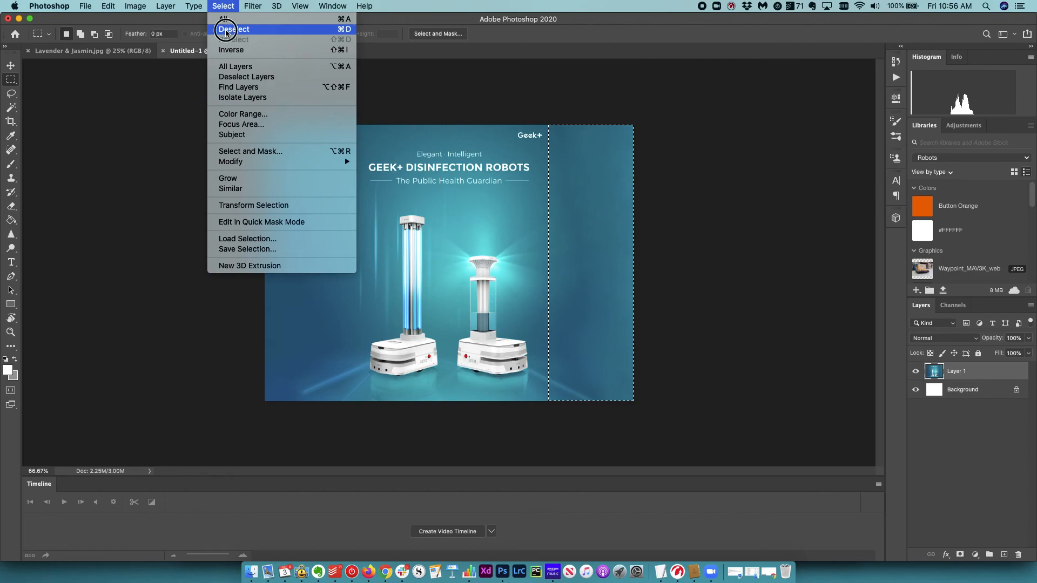
pyautogui.click(228, 30)
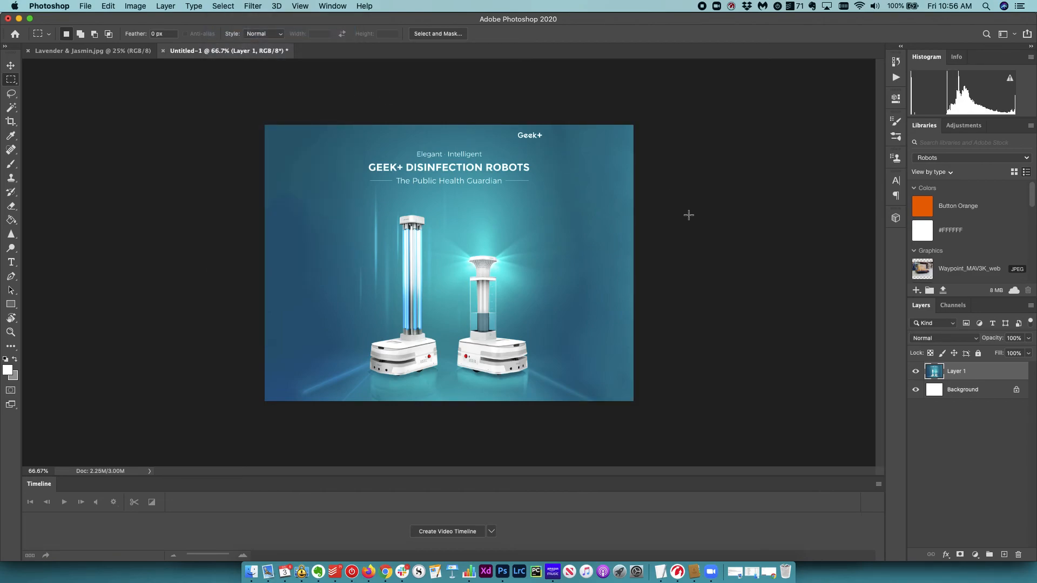